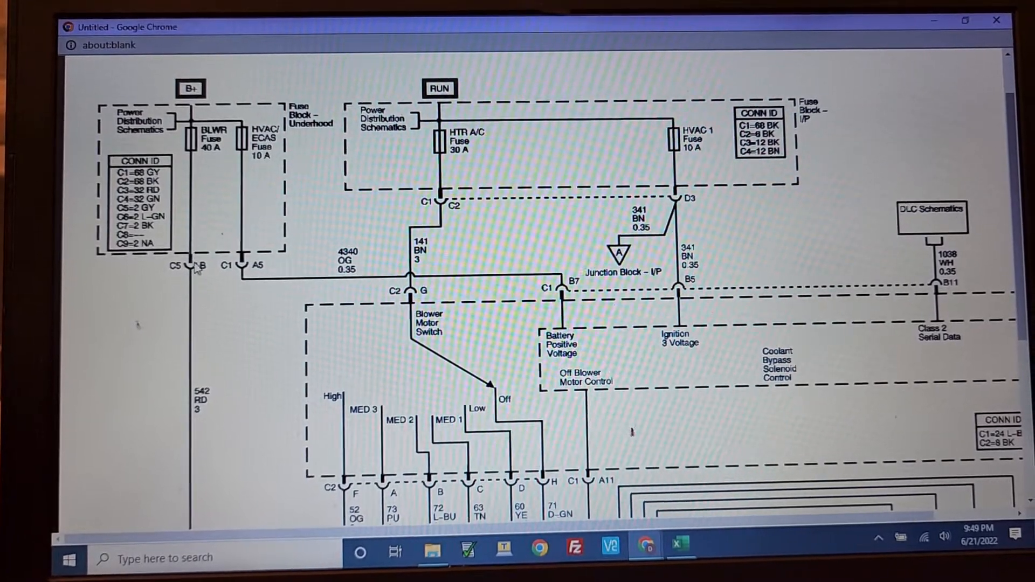
scroll(down, 3)
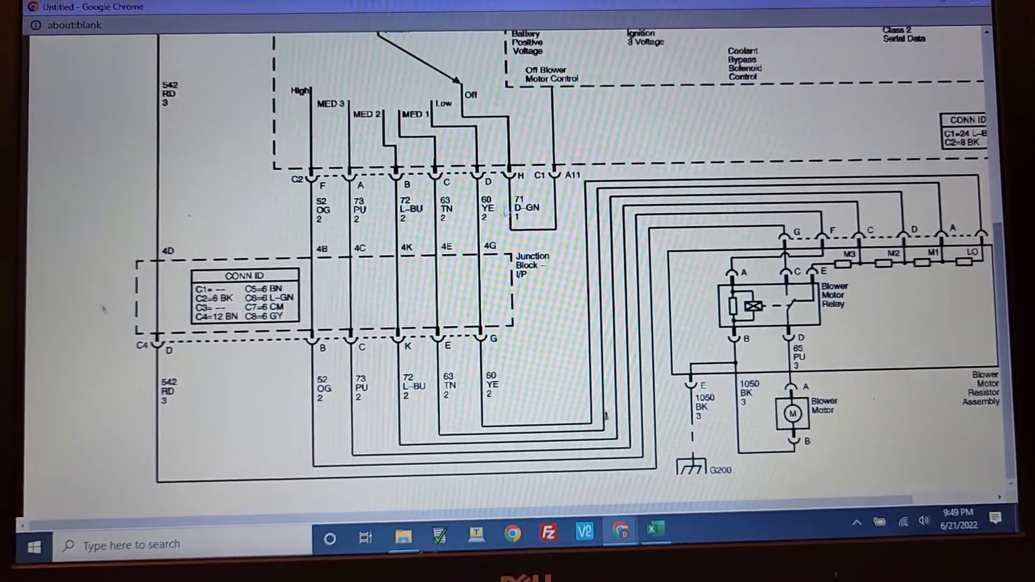
scroll(up, 3)
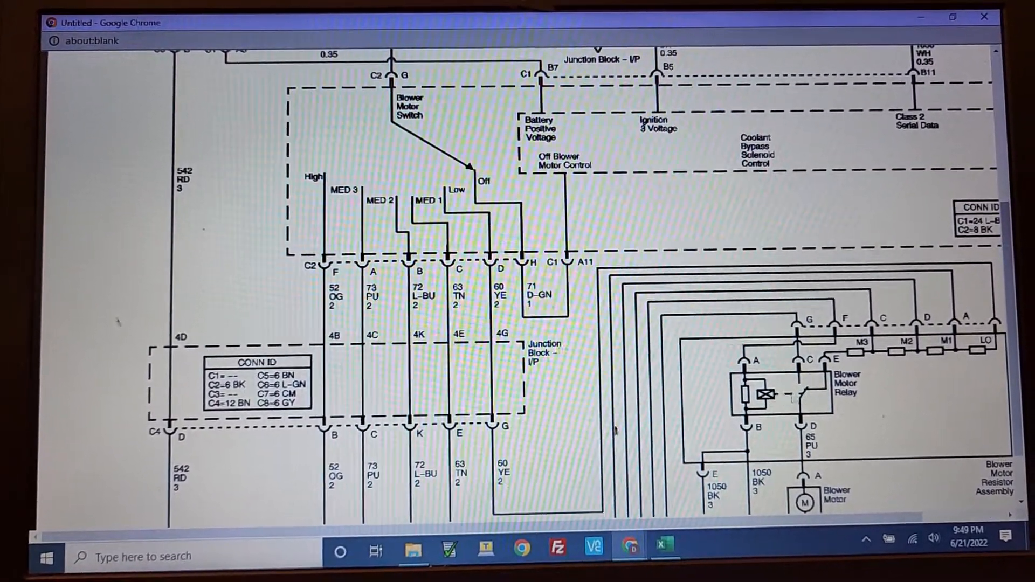
scroll(down, 3)
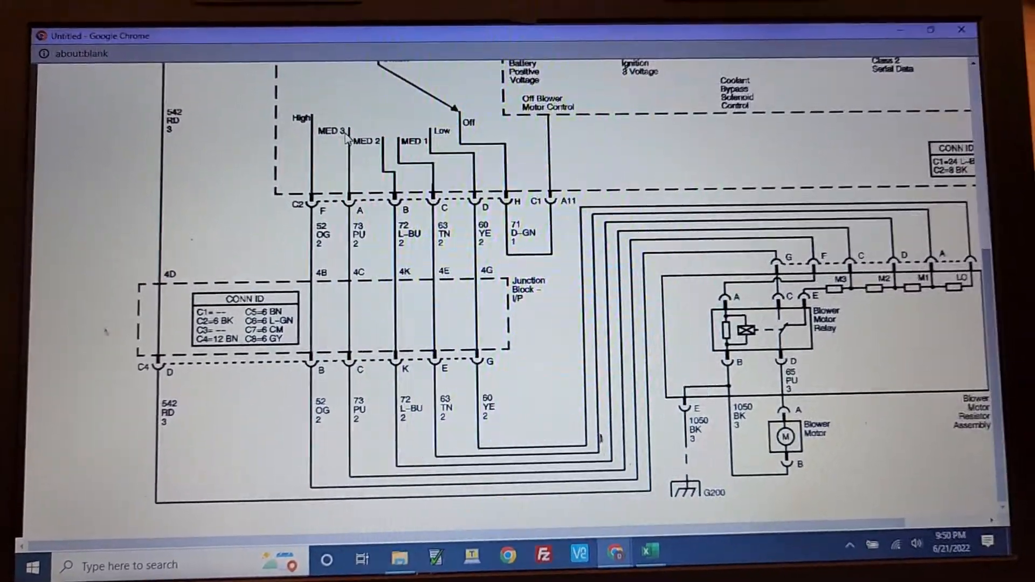
scroll(up, 3)
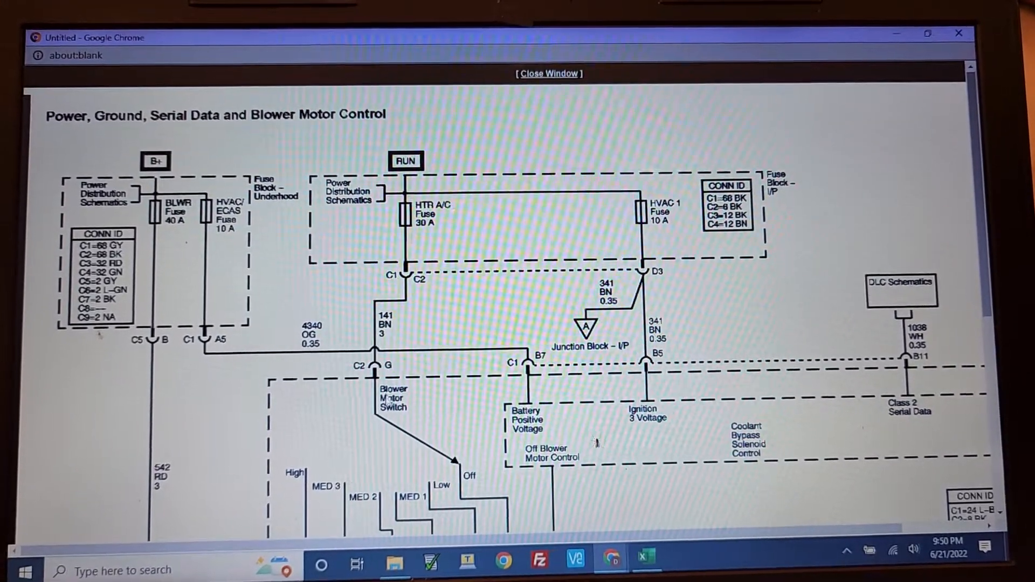
scroll(down, 3)
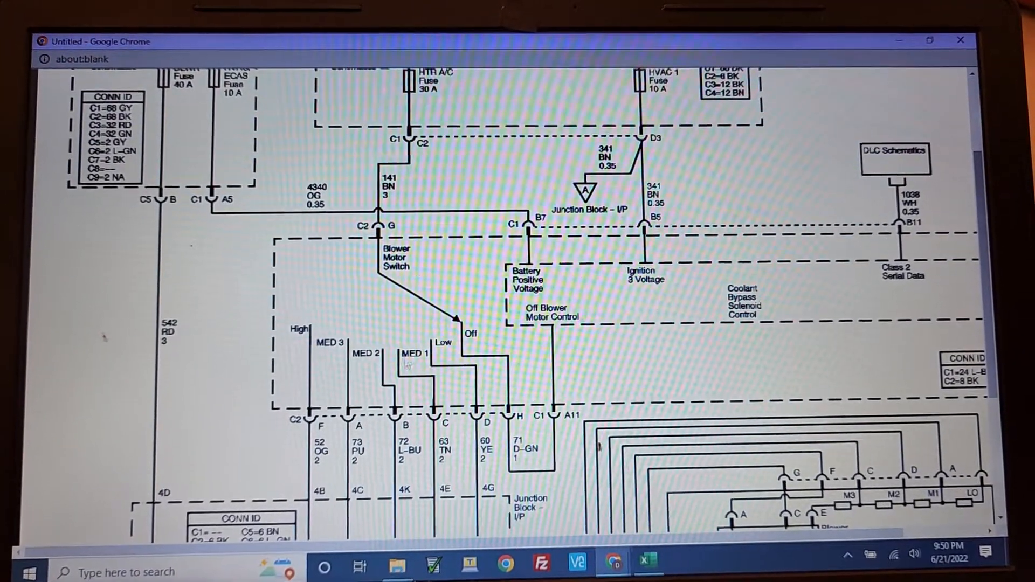
scroll(down, 3)
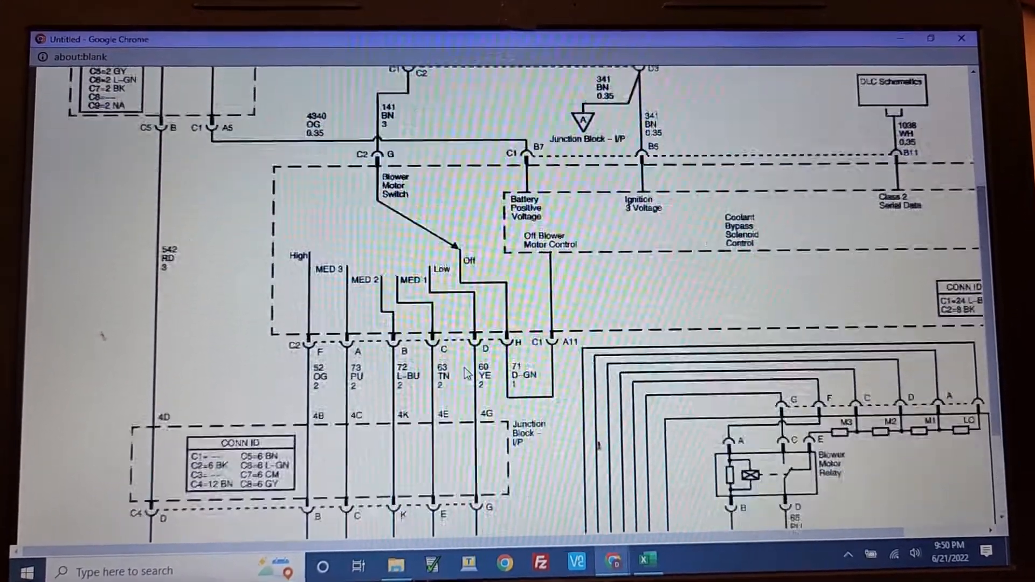
scroll(down, 3)
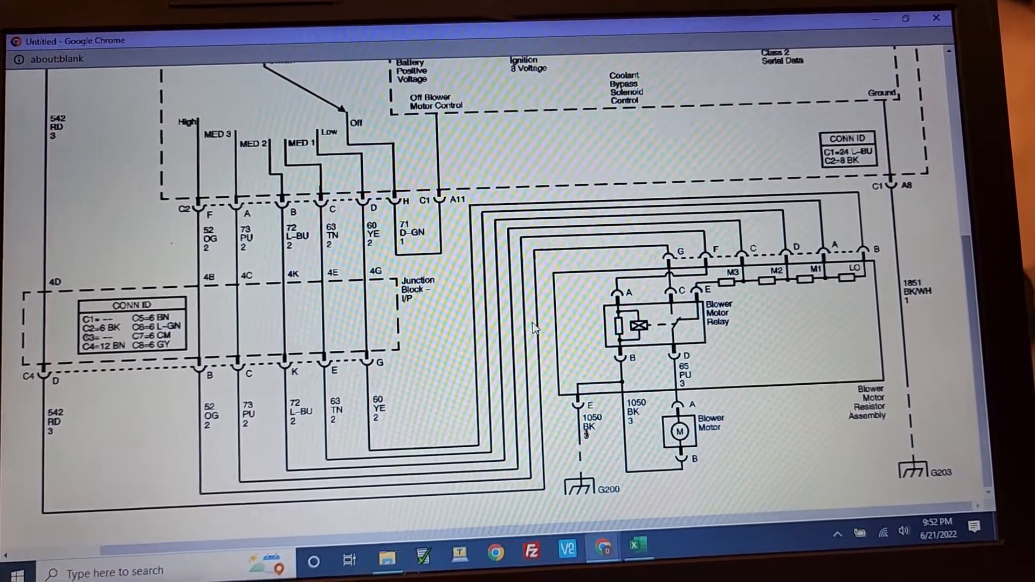
scroll(up, 3)
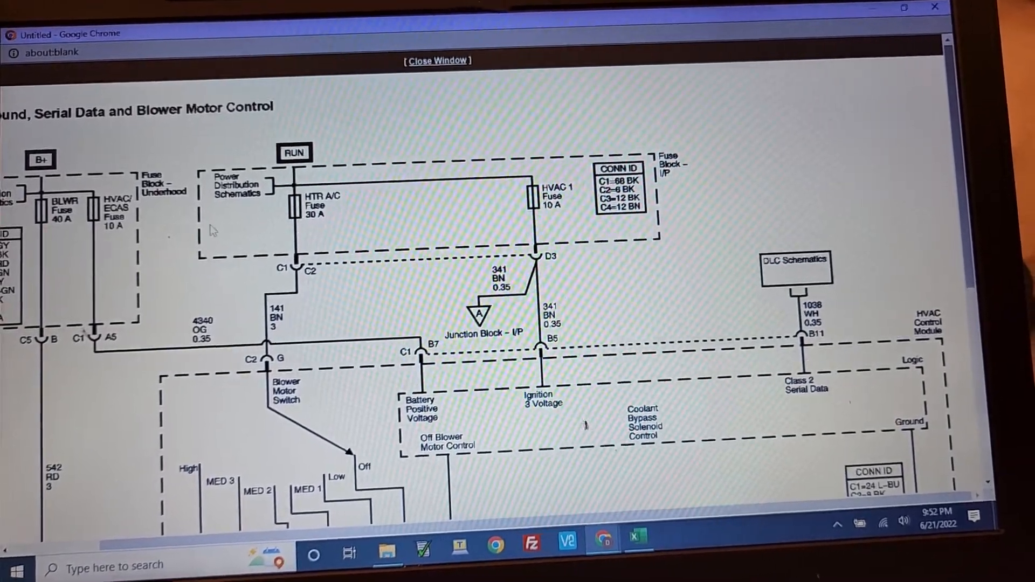
scroll(down, 3)
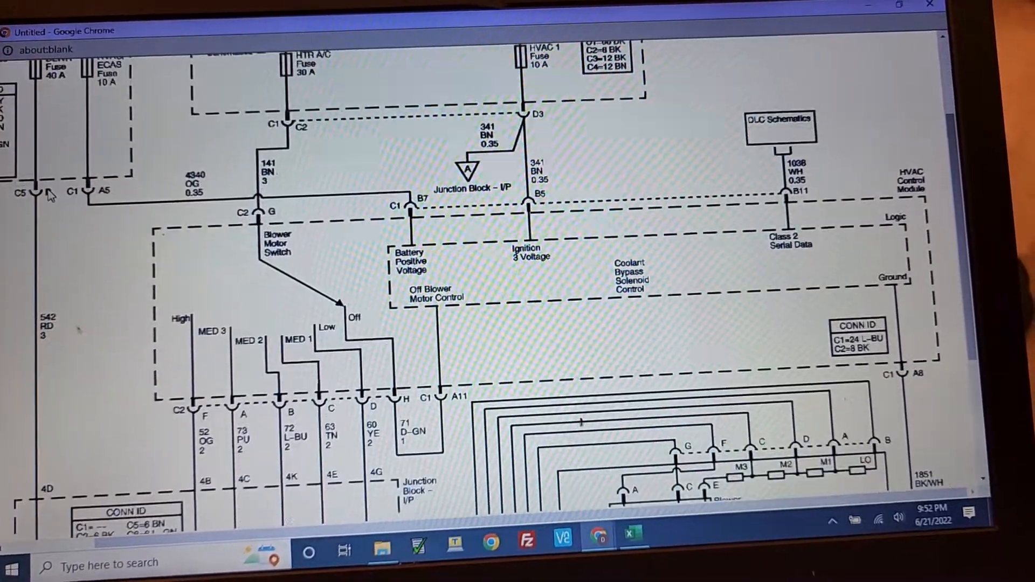
scroll(down, 3)
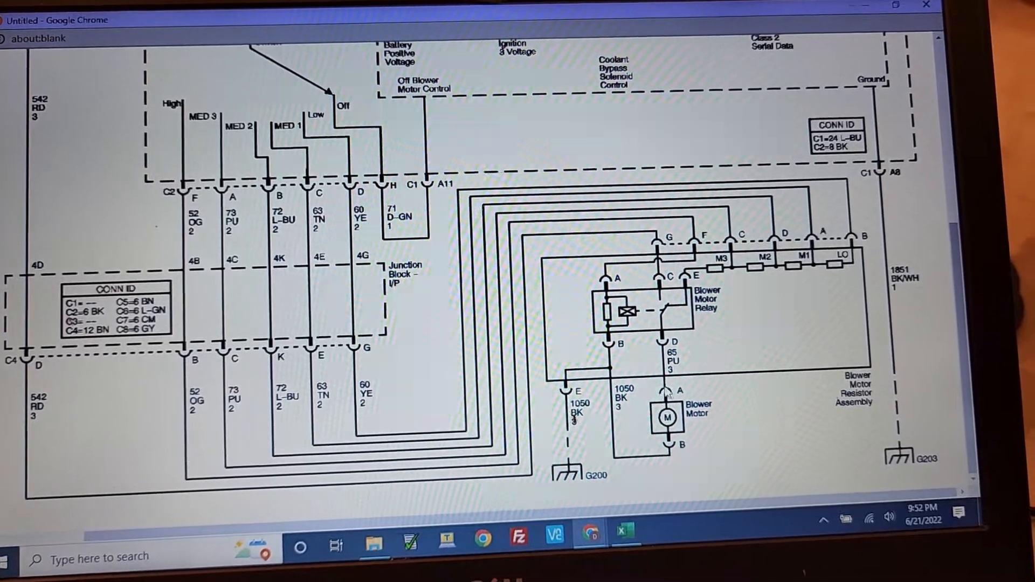
scroll(up, 3)
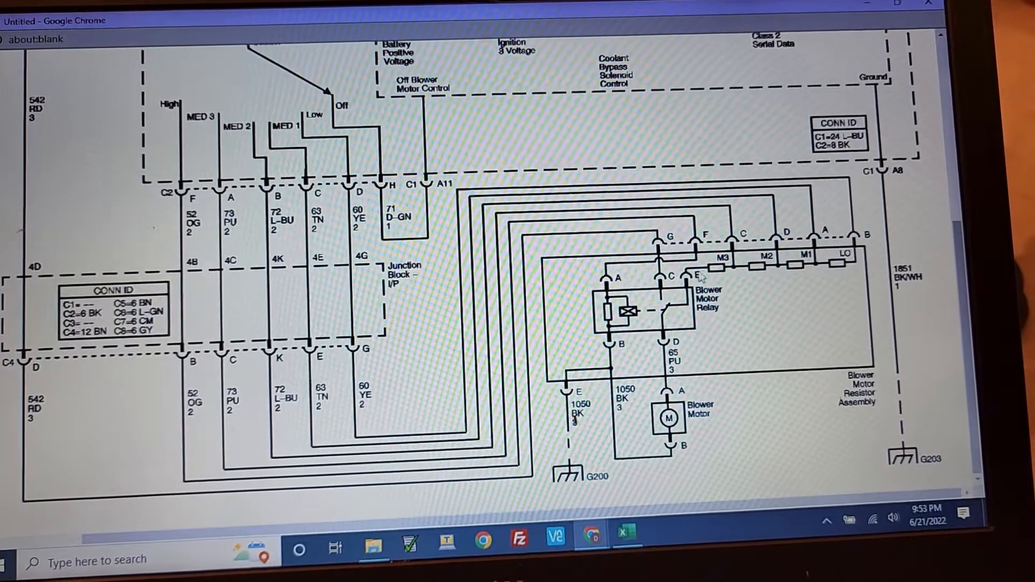
scroll(up, 3)
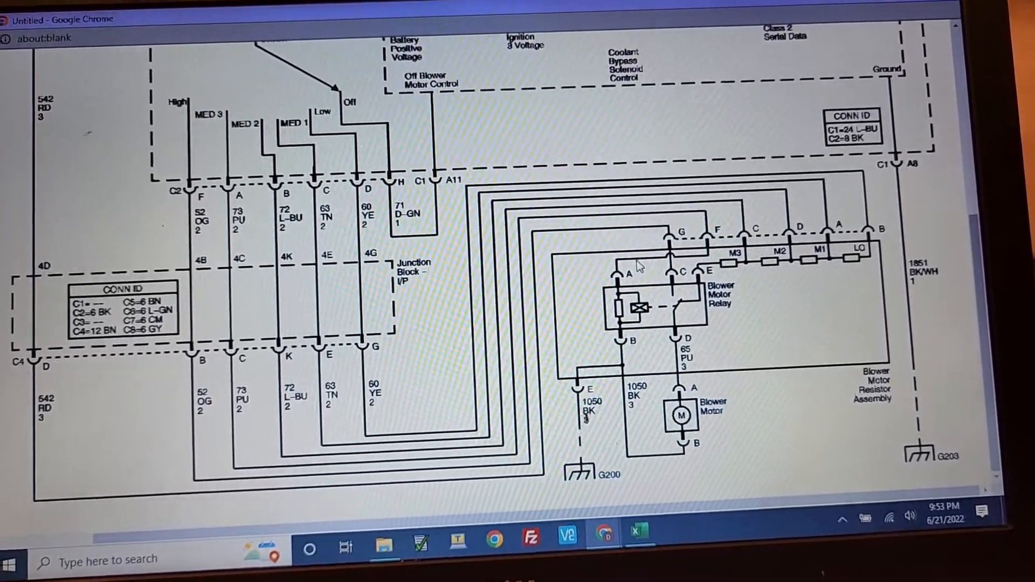
scroll(up, 3)
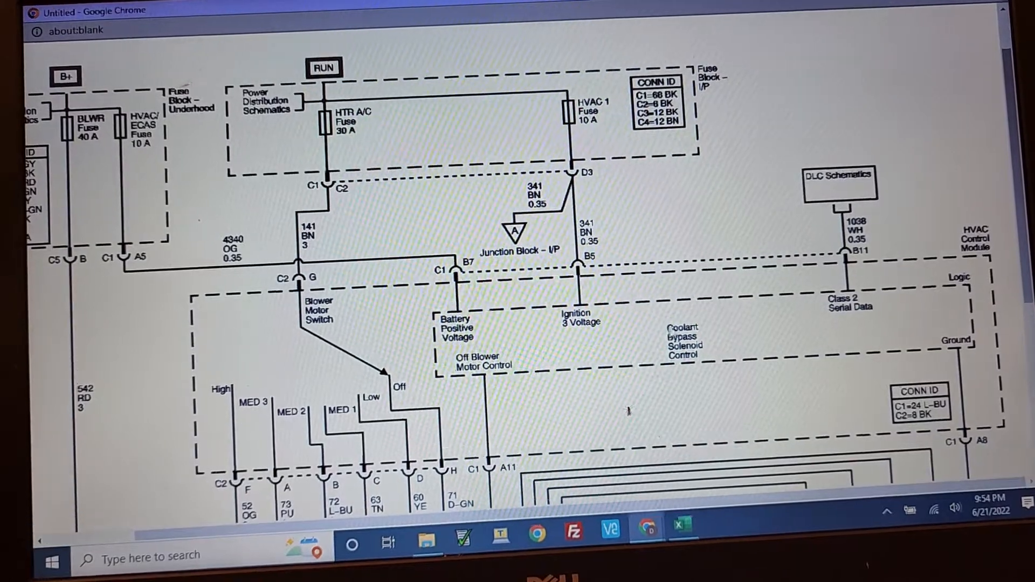
scroll(down, 3)
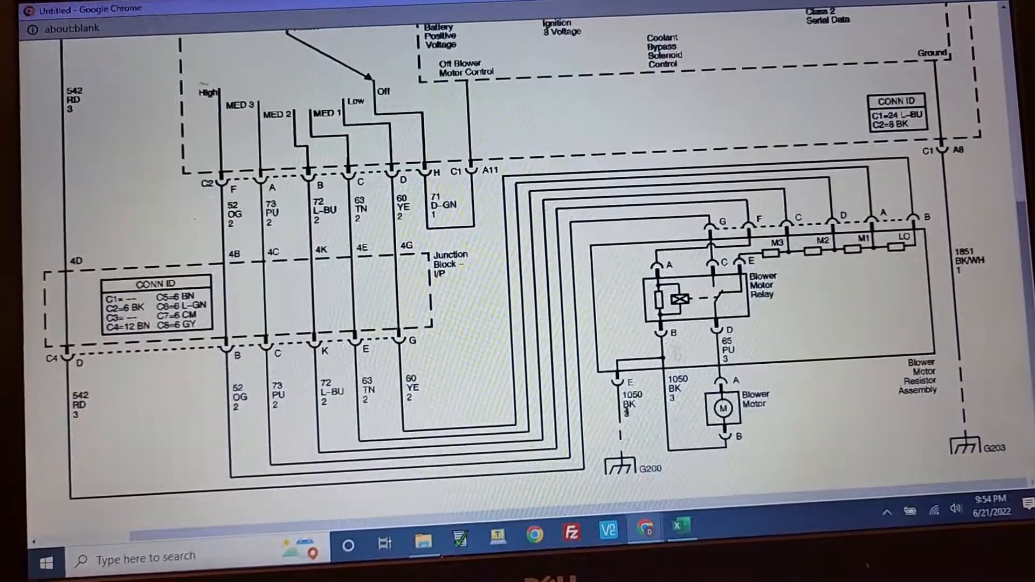